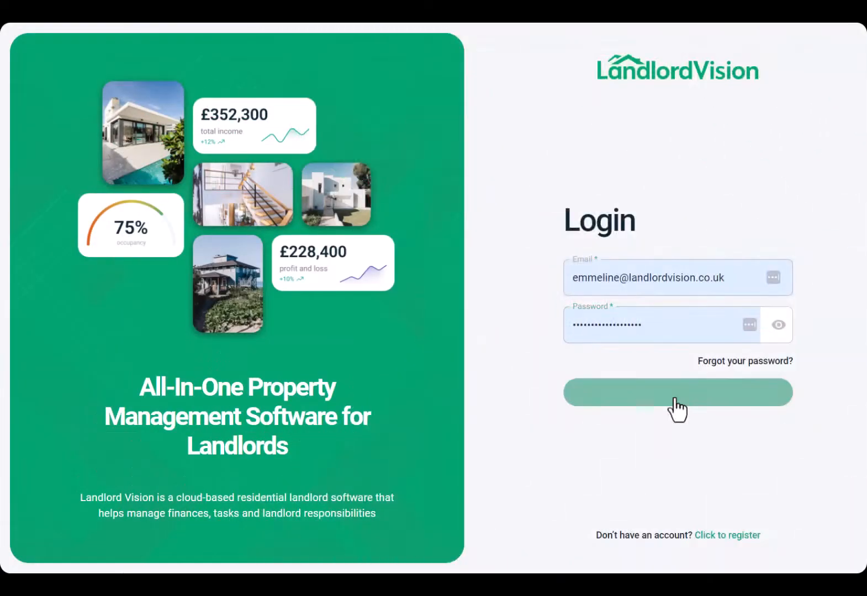
- Log in and open the Profile page from the account name dropdown
{"action": "left_click", "coordinate": [678, 393]}
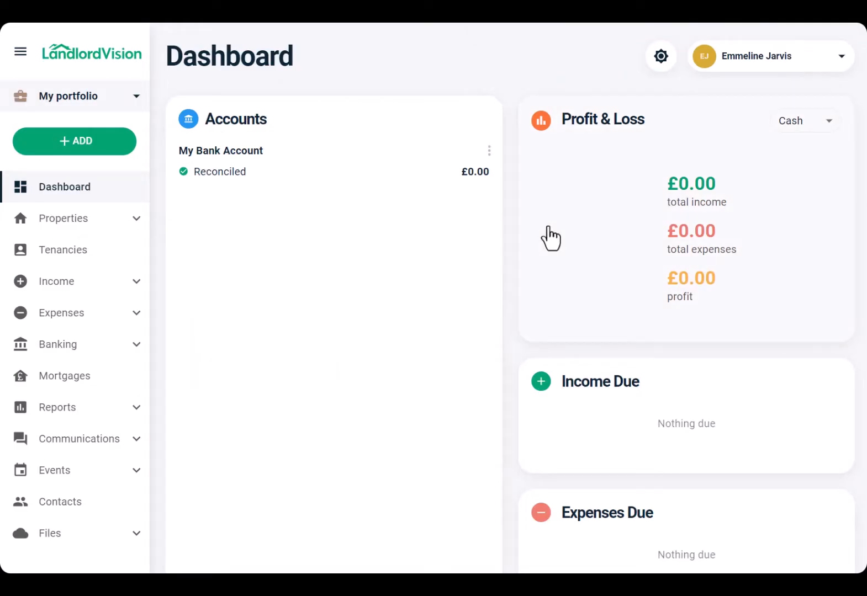
{"action": "left_click", "coordinate": [769, 56]}
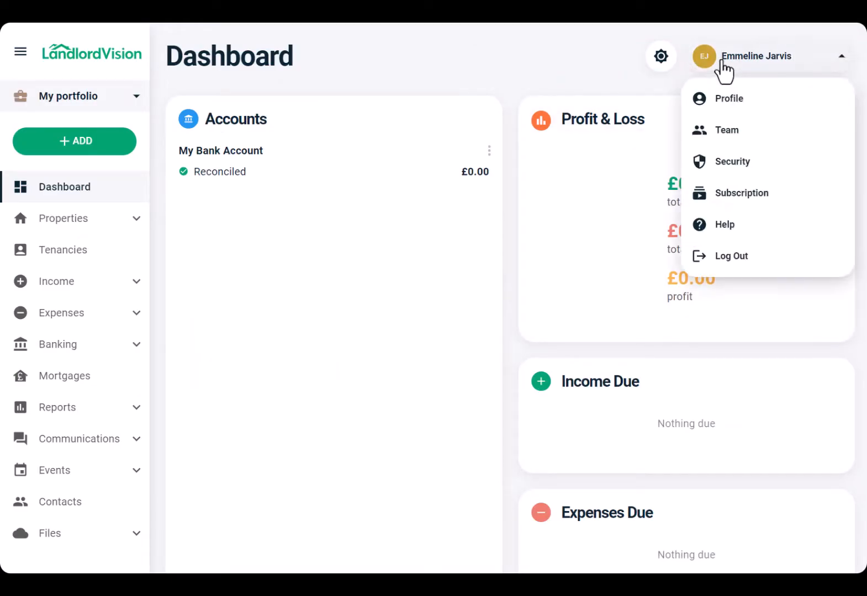
{"action": "mouse_move", "coordinate": [730, 105]}
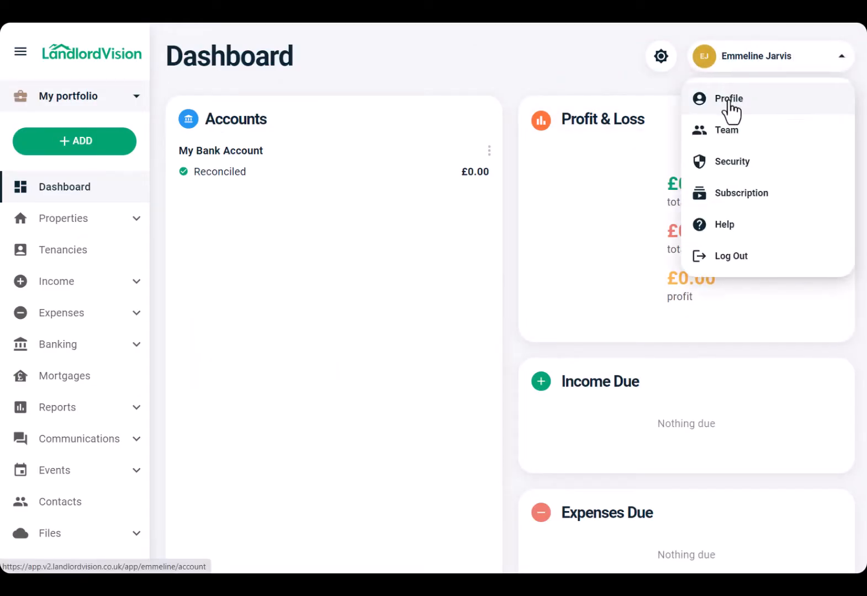
{"action": "left_click", "coordinate": [729, 99]}
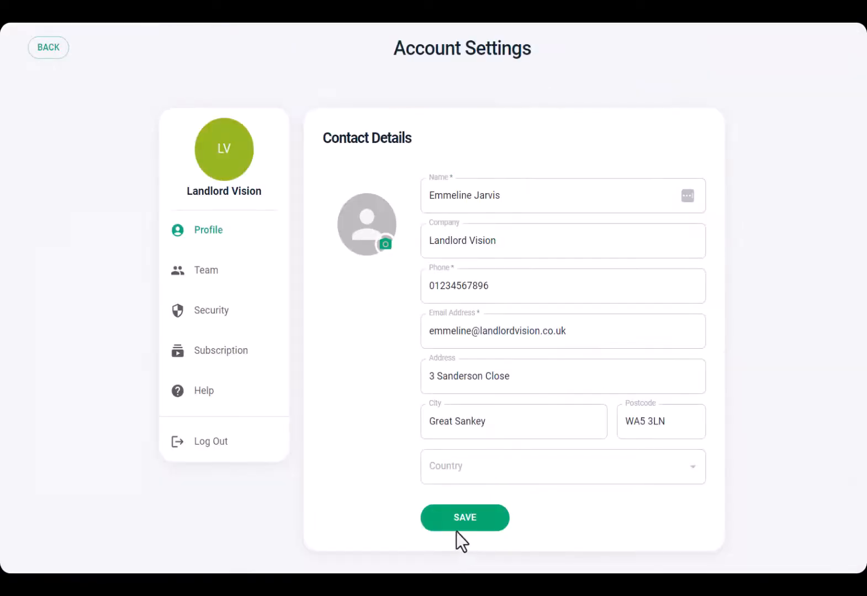
{"action": "mouse_move", "coordinate": [221, 273]}
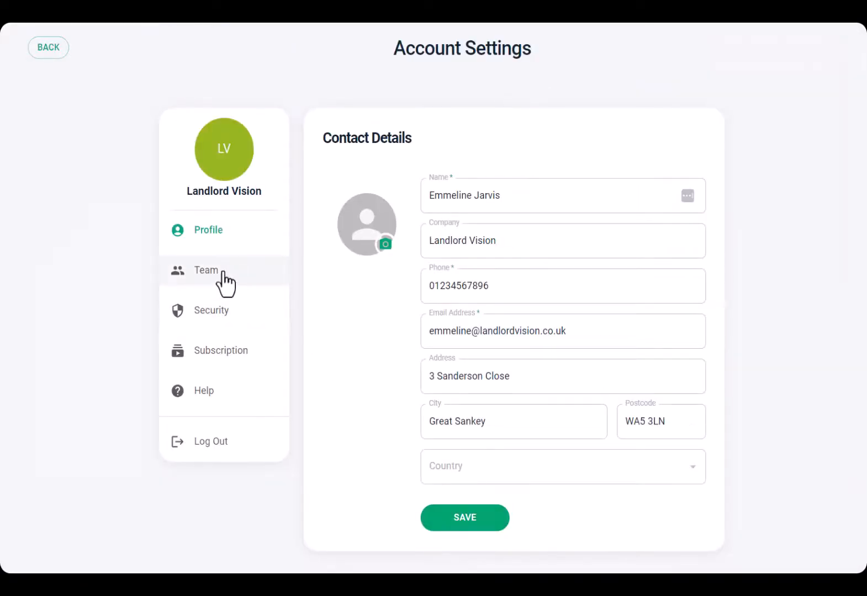
{"action": "left_click", "coordinate": [205, 270]}
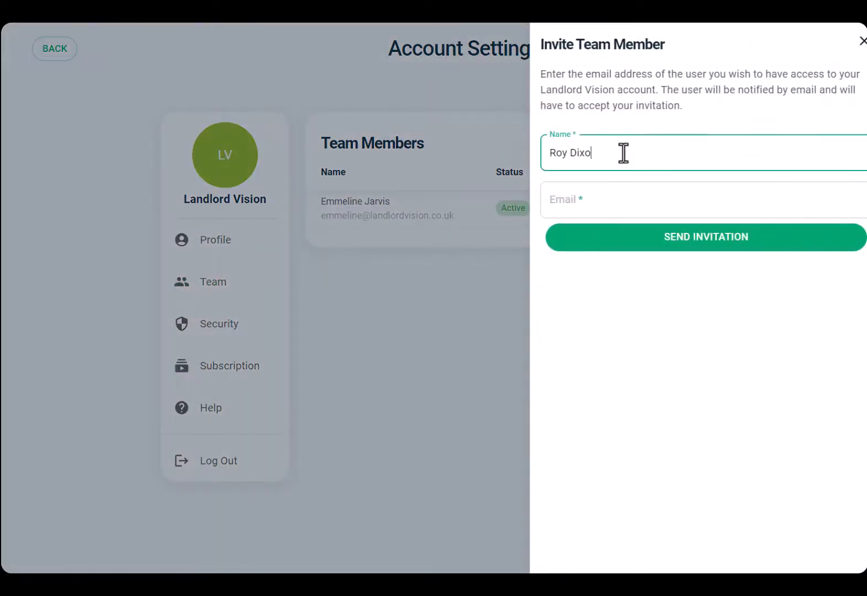
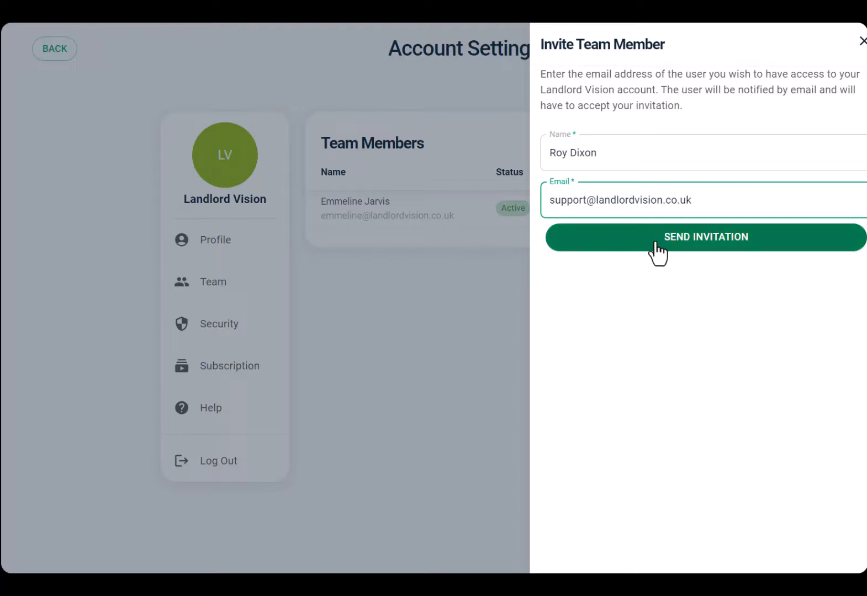
{"action": "left_click", "coordinate": [705, 237]}
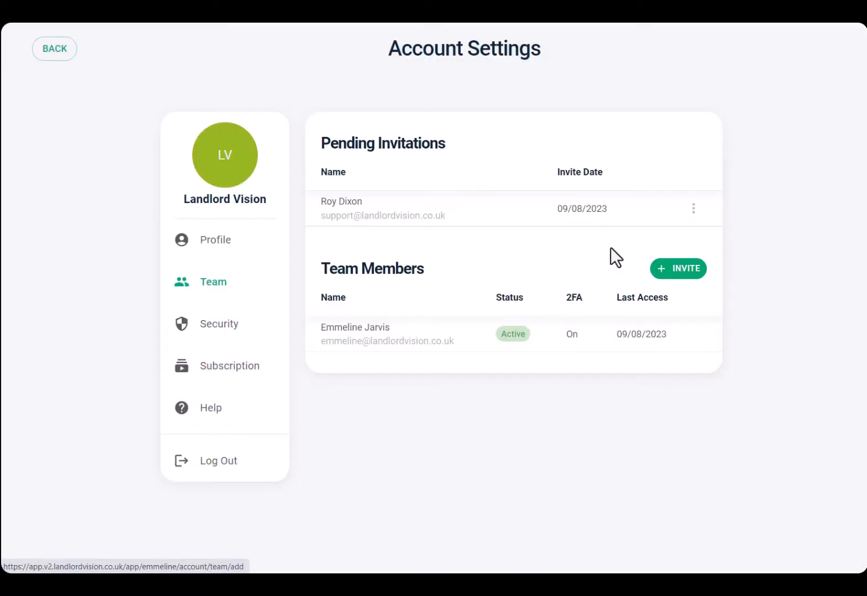
{"action": "mouse_move", "coordinate": [229, 337]}
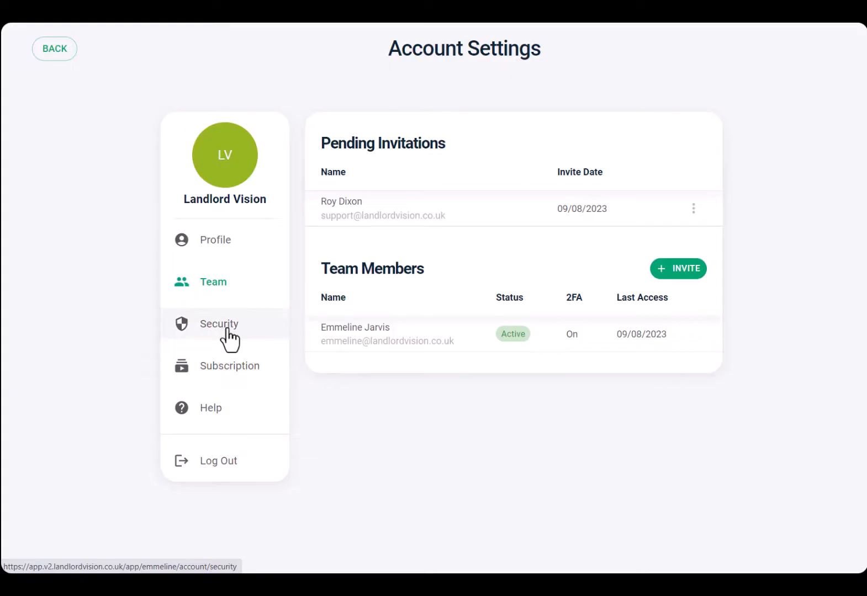
- Review the Security page's 2FA and trusted devices, then Help, then return to the dashboard
{"action": "left_click", "coordinate": [219, 324]}
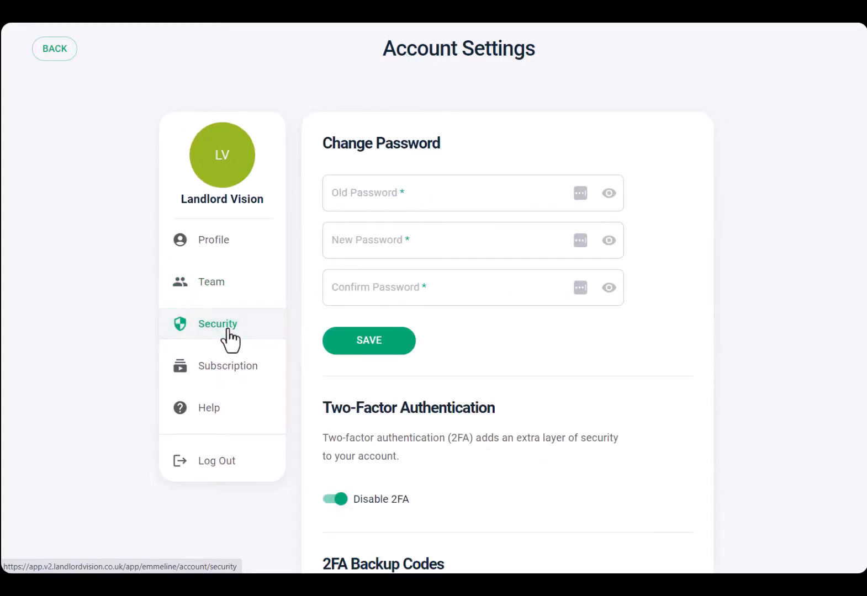
{"action": "scroll", "scroll_direction": "down", "scroll_amount": 3}
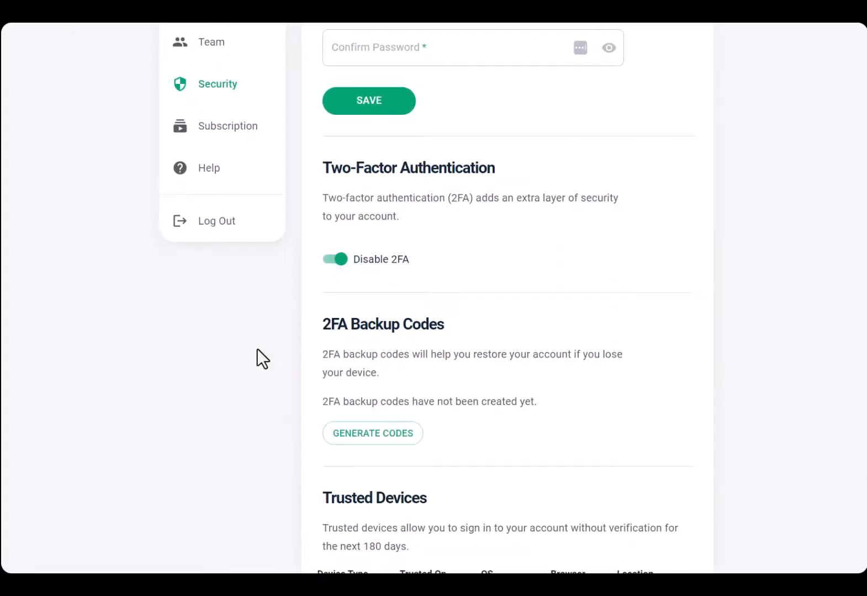
{"action": "scroll", "scroll_direction": "down", "scroll_amount": 3}
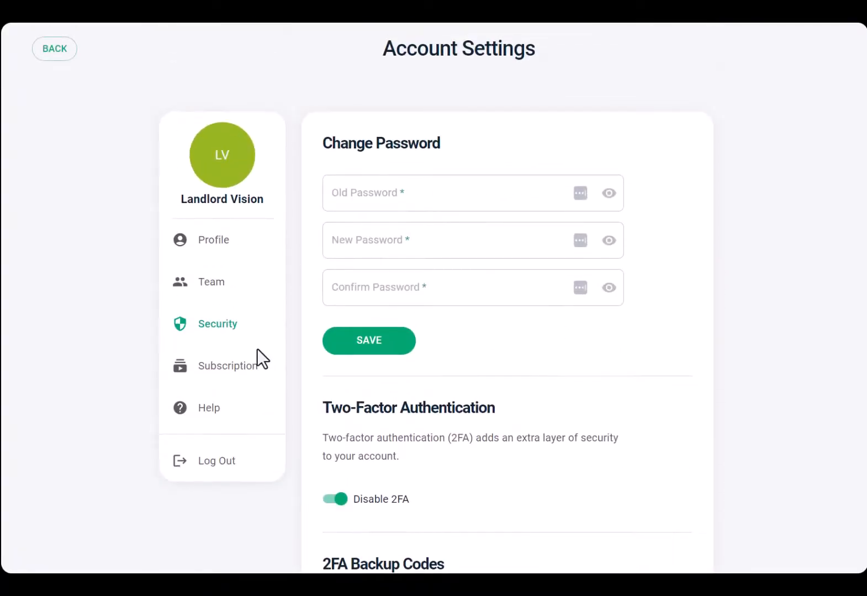
{"action": "left_click", "coordinate": [210, 408]}
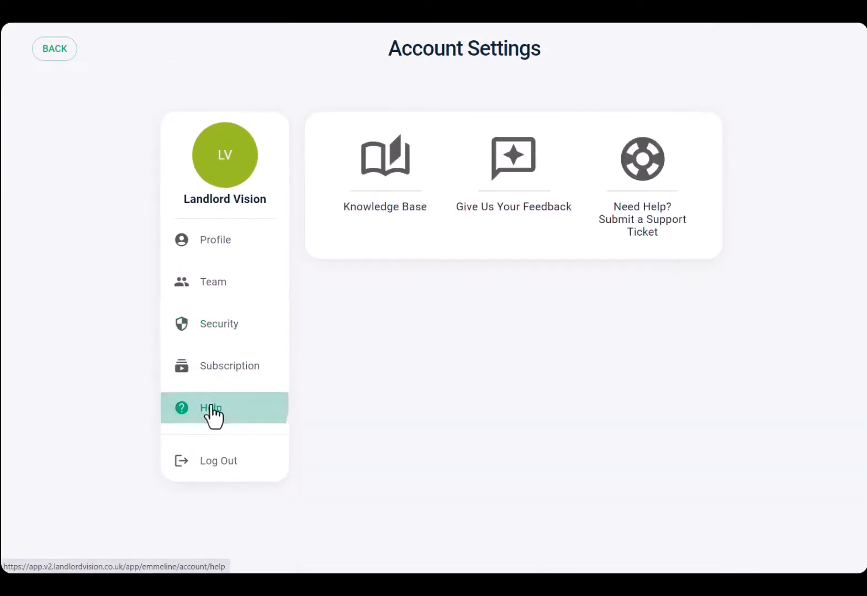
{"action": "left_click", "coordinate": [211, 408]}
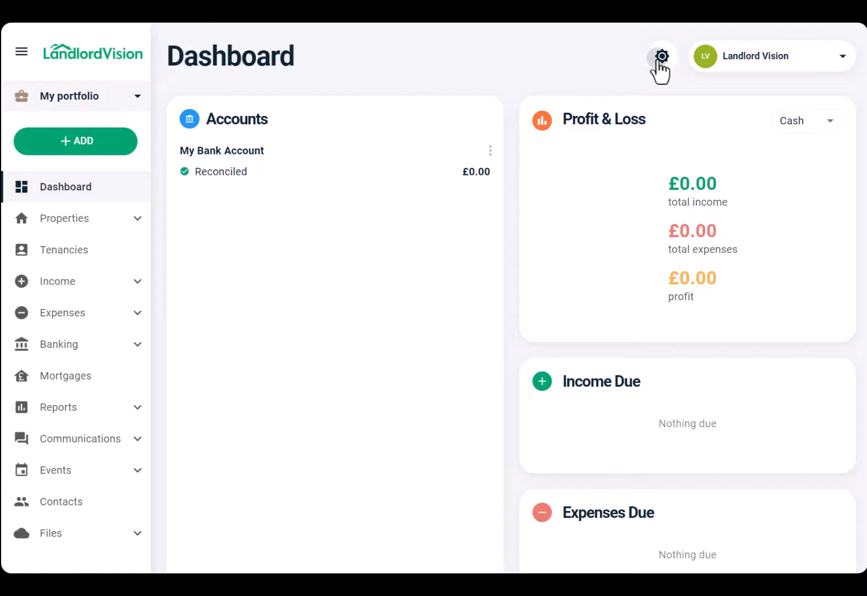
- Toggle the theme to dark, then toggle it again to leave dark mode
{"action": "left_click", "coordinate": [661, 56]}
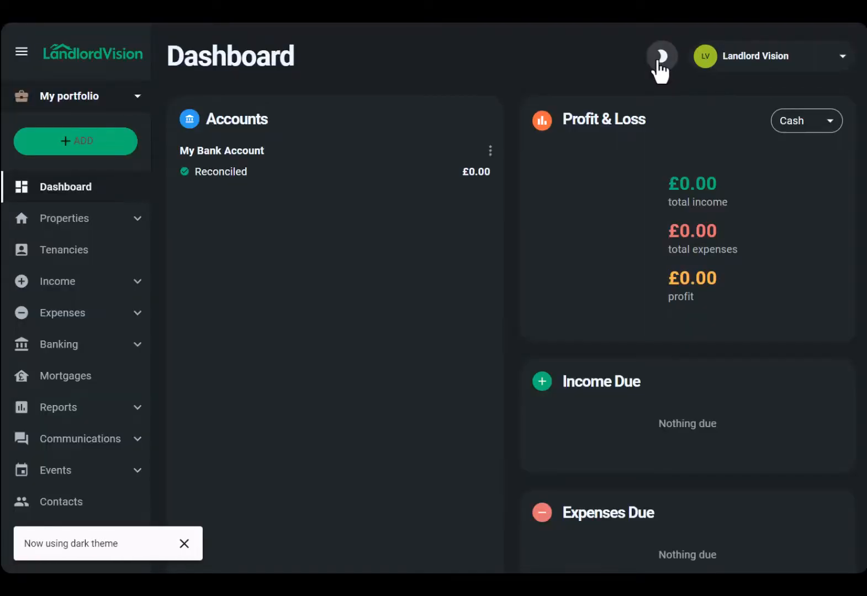
{"action": "left_click", "coordinate": [662, 55]}
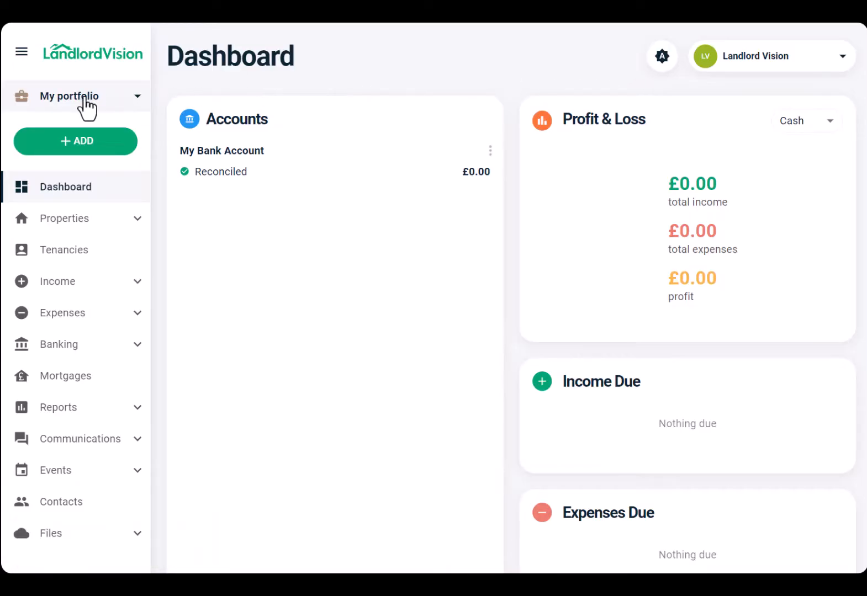
- Go to Manage Portfolios and show the edit and delete actions for My portfolio
{"action": "left_click", "coordinate": [69, 96]}
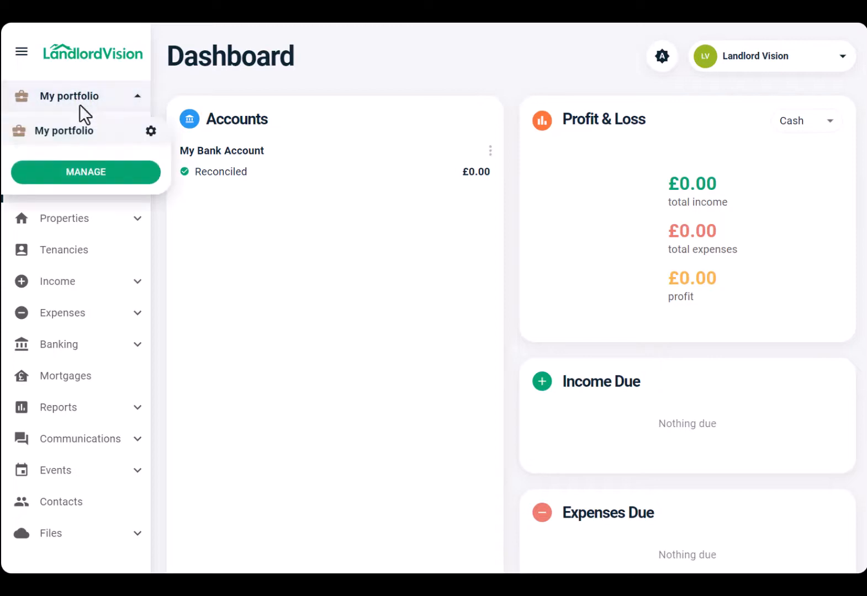
{"action": "left_click", "coordinate": [85, 171]}
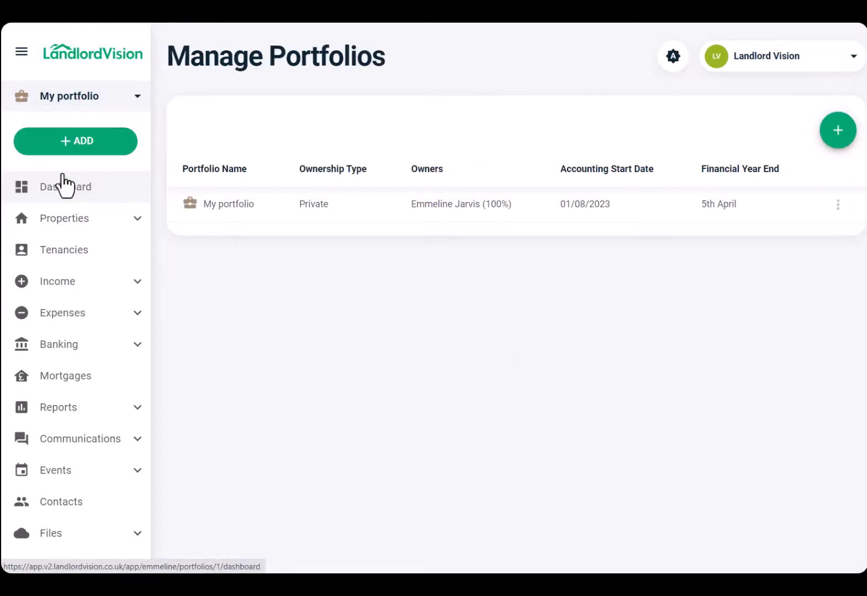
{"action": "mouse_move", "coordinate": [640, 253]}
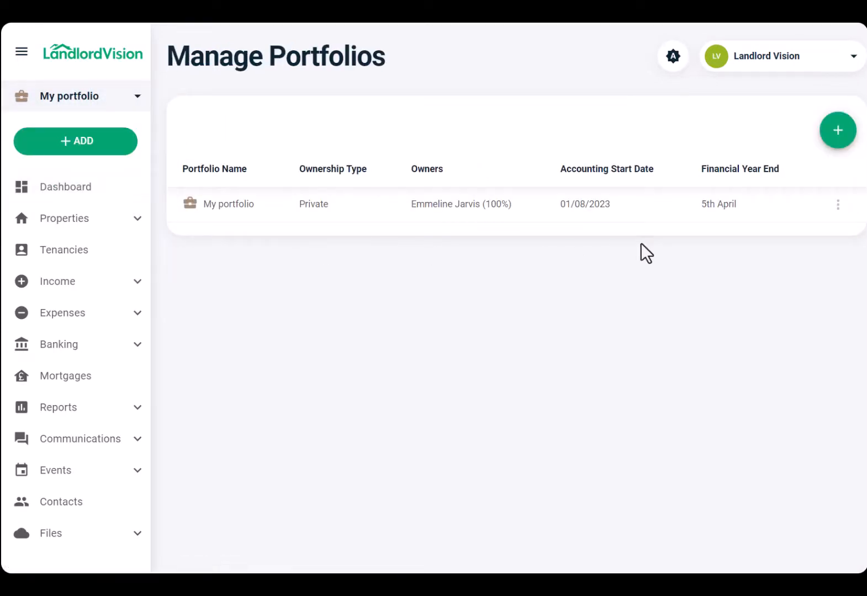
{"action": "left_click", "coordinate": [837, 204]}
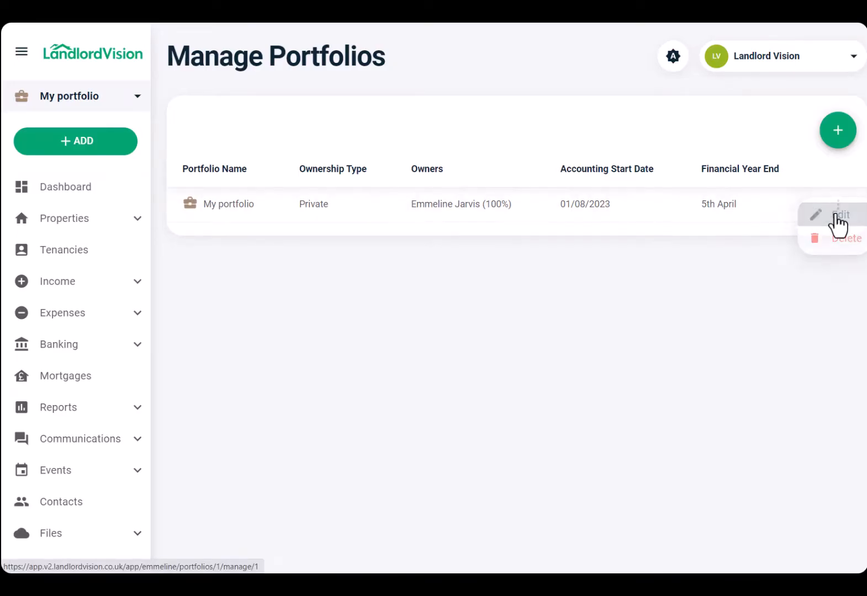
{"action": "left_click", "coordinate": [836, 215]}
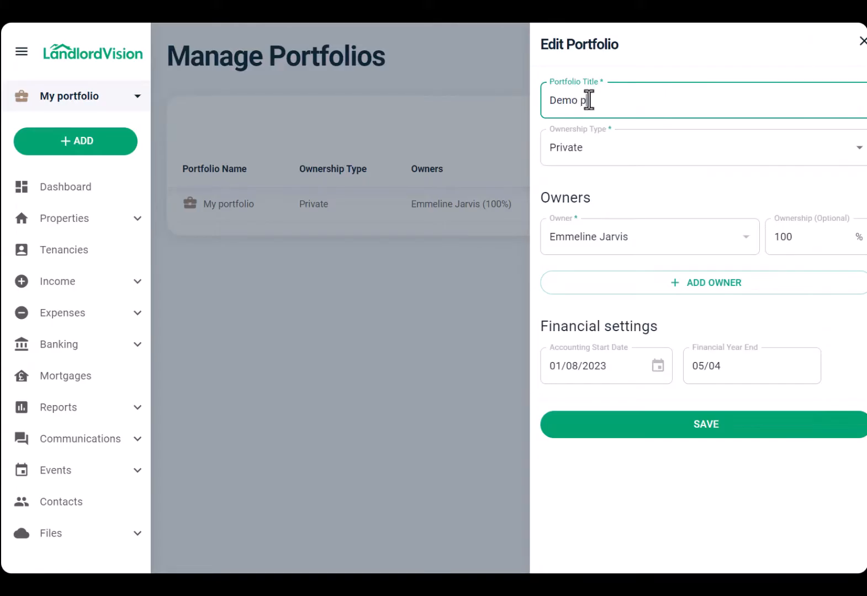
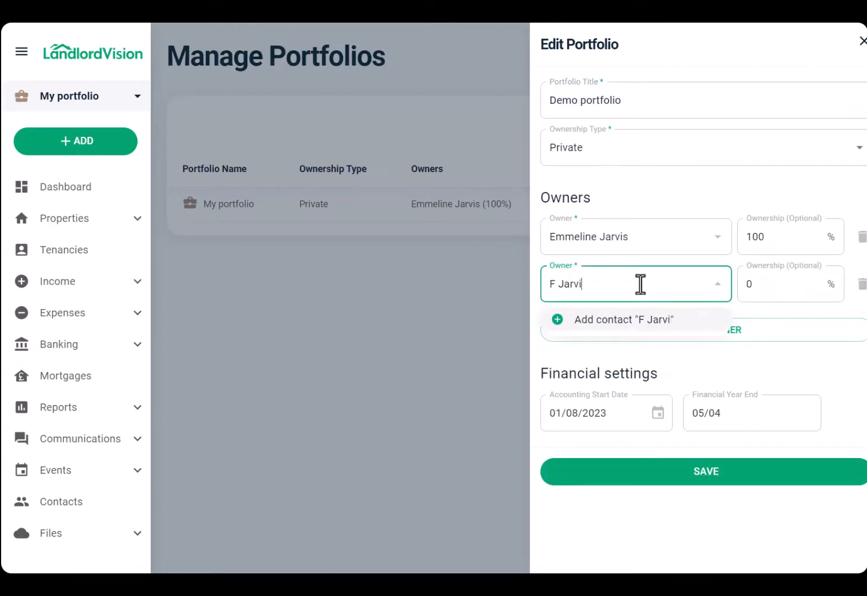
{"action": "left_click", "coordinate": [623, 319]}
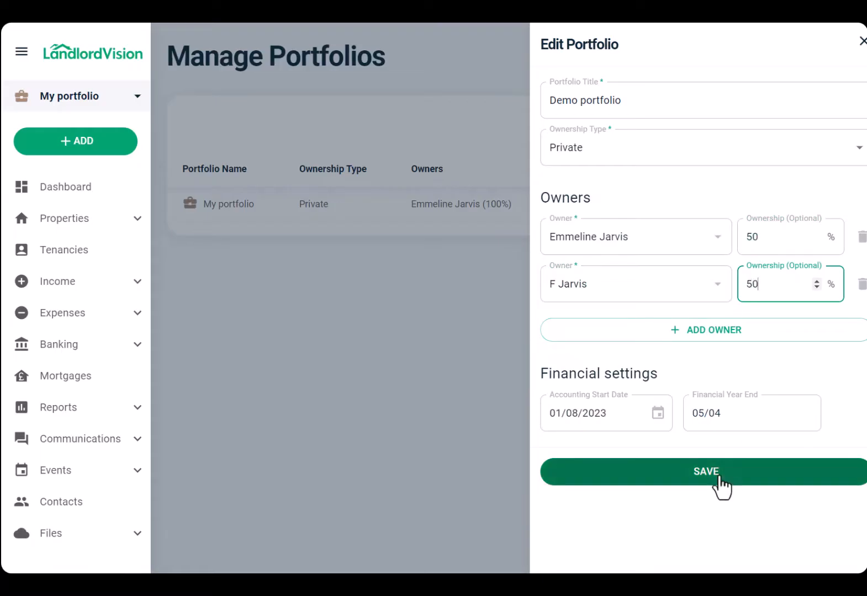
{"action": "left_click", "coordinate": [705, 472]}
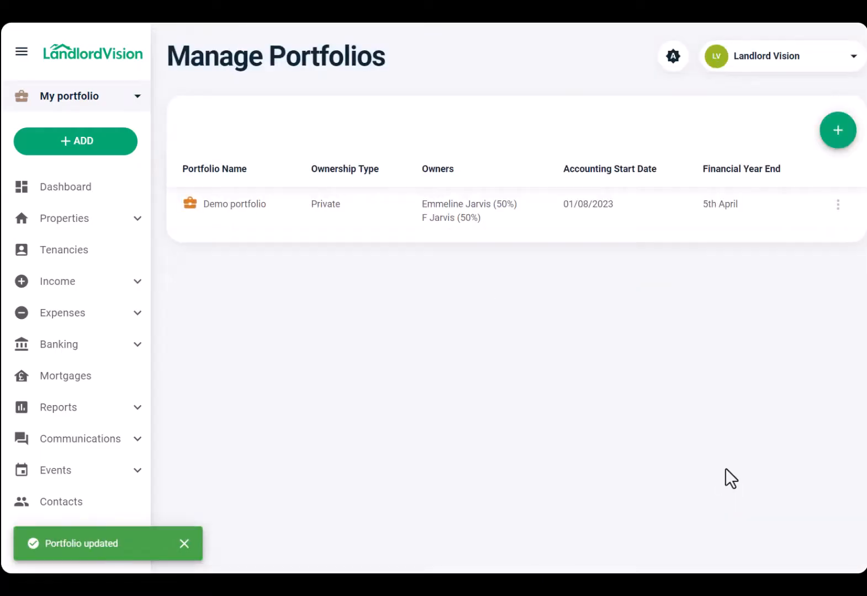